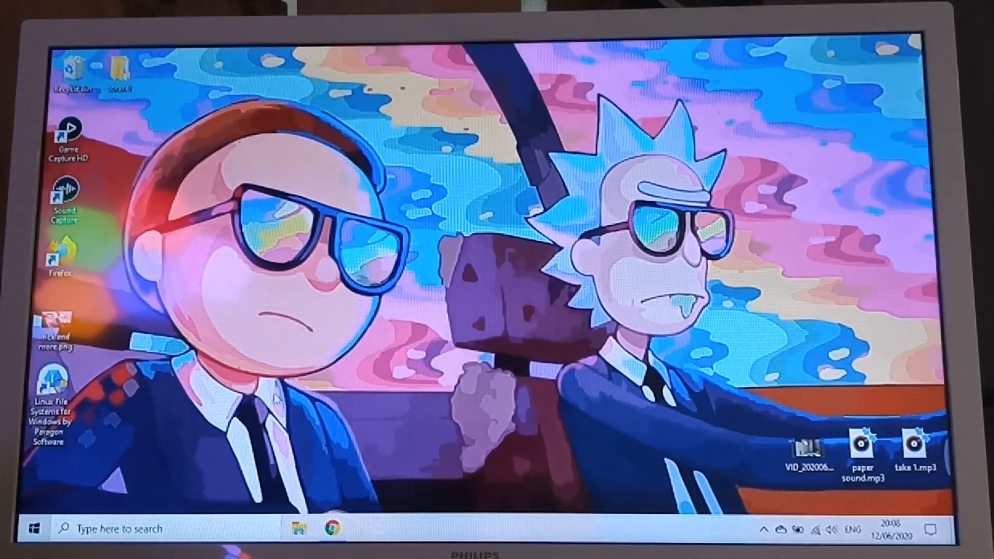
Launch Paragon Linux File Systems from its desktop shortcut and view the EMUELEC (E:) card's root
left_click(55, 385)
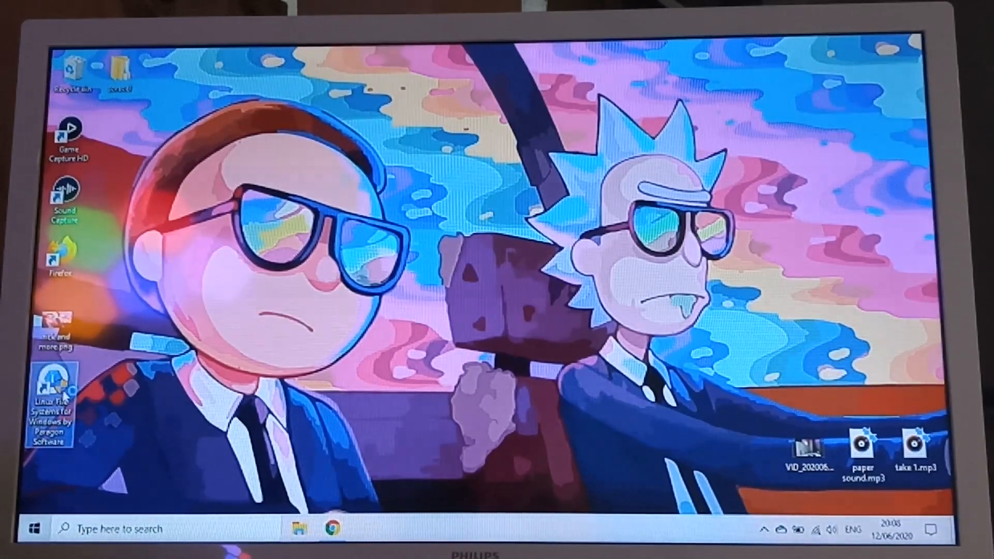
double_click(54, 394)
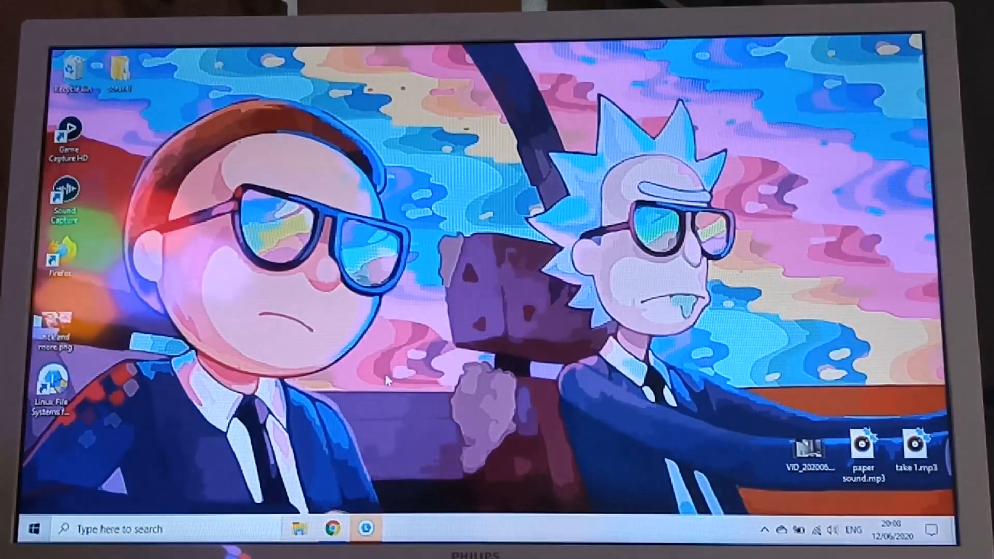
double_click(58, 380)
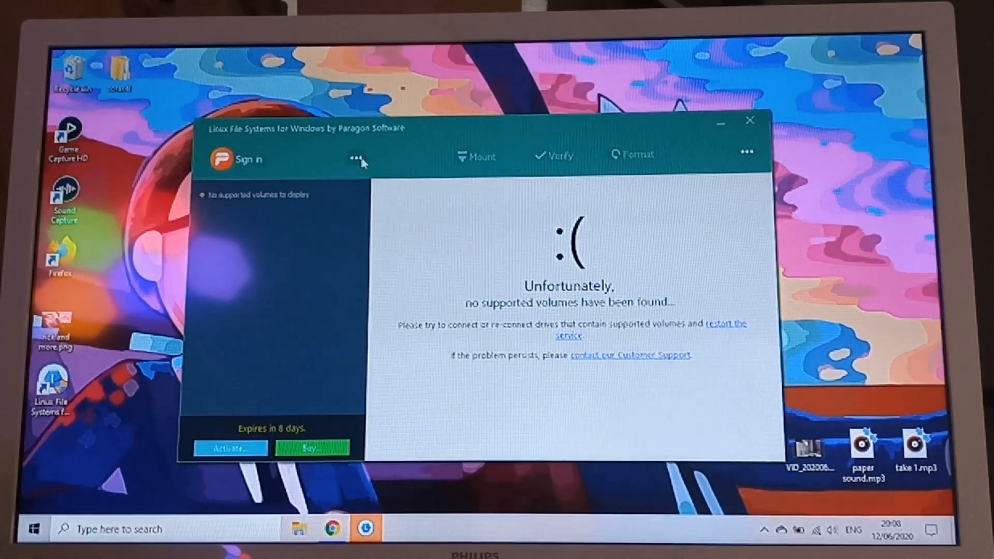
left_click(356, 157)
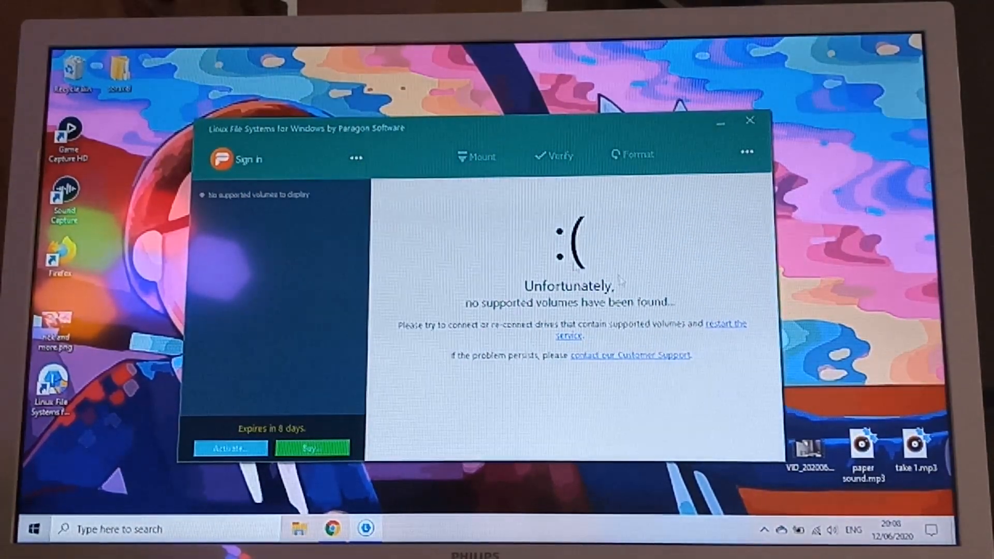
mouse_move(459, 239)
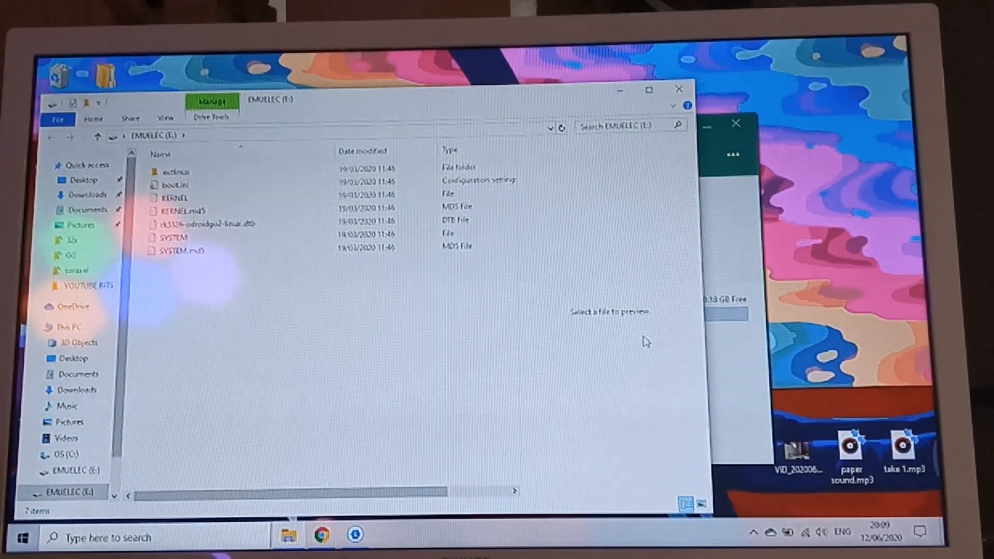
Look into the extlinux folder on EMUELEC (E:) while the STORAGE (F:) drive appears
left_click(203, 224)
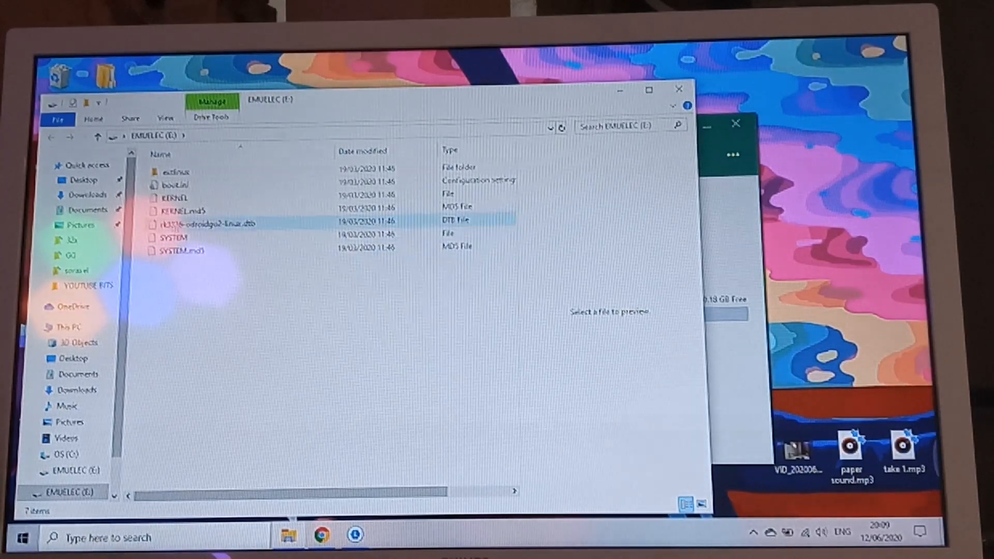
left_click(179, 170)
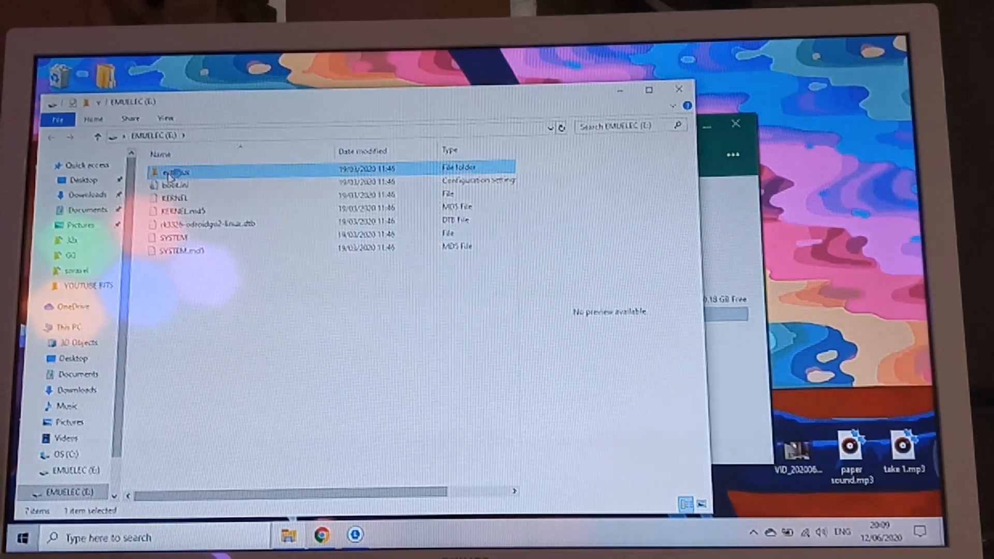
double_click(177, 172)
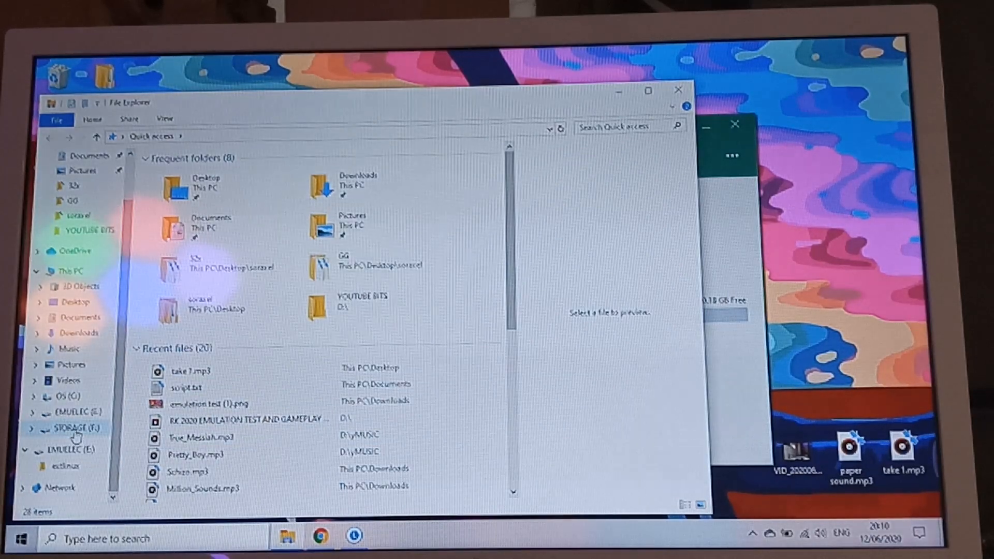
Browse to the roms folder on STORAGE (F:) with its 89 per-system folders
left_click(78, 429)
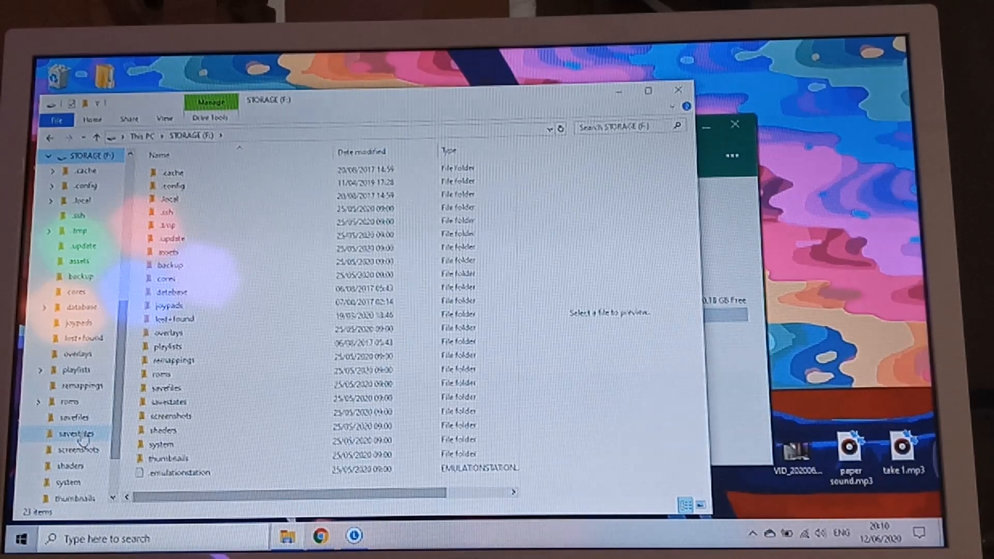
left_click(178, 430)
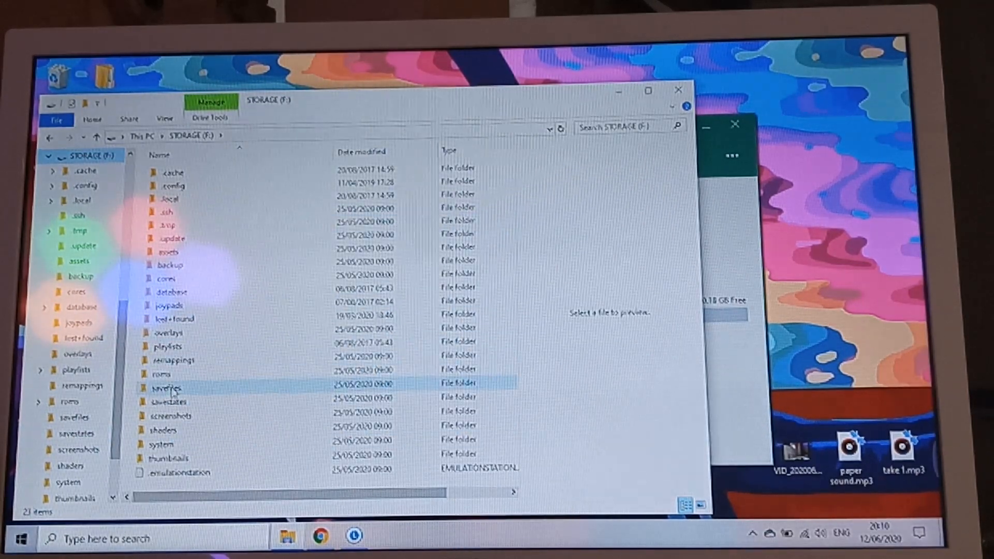
left_click(163, 374)
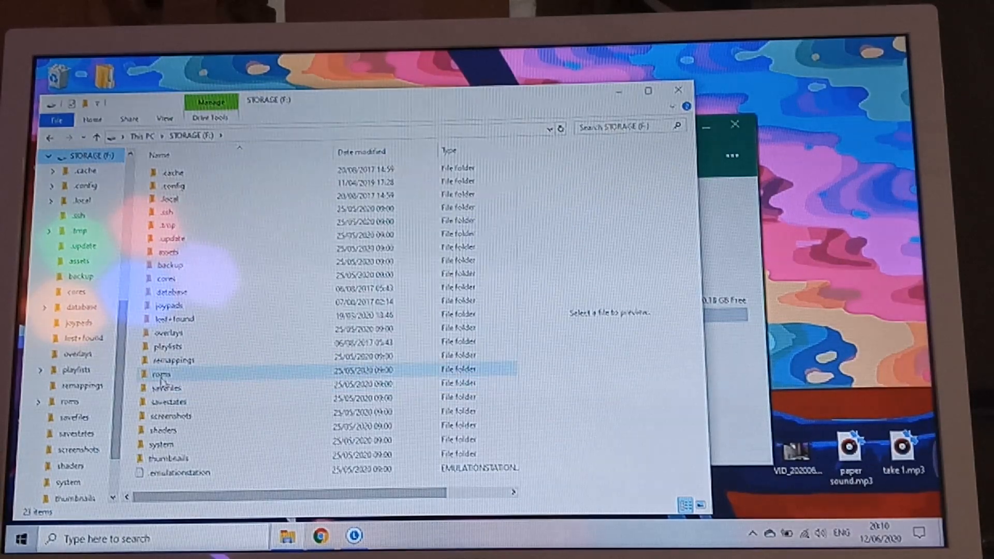
double_click(164, 374)
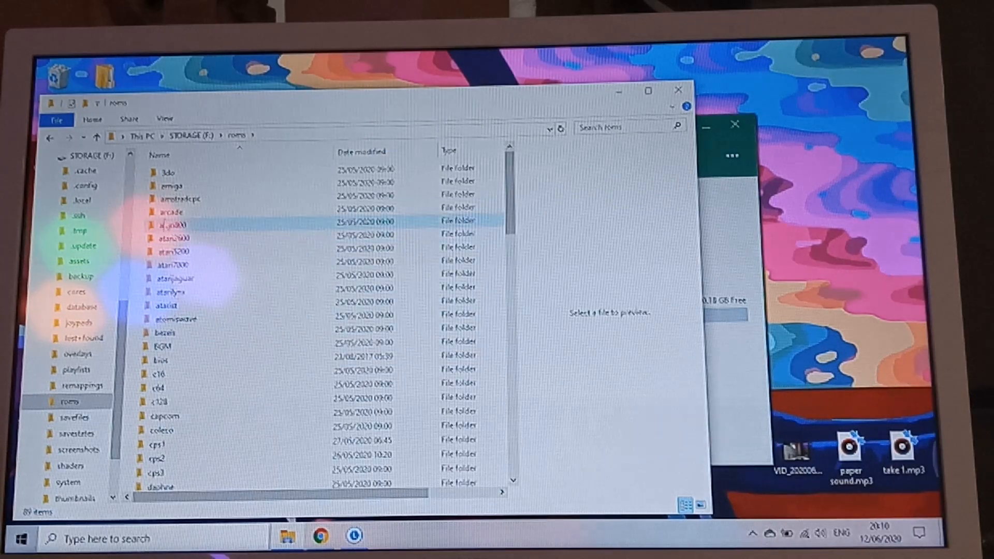
left_click(157, 387)
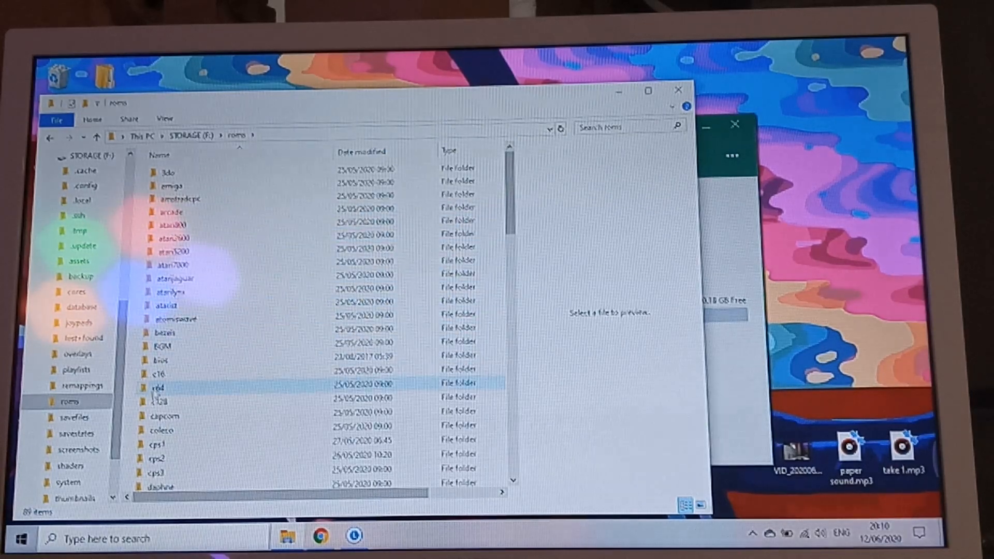
mouse_move(486, 224)
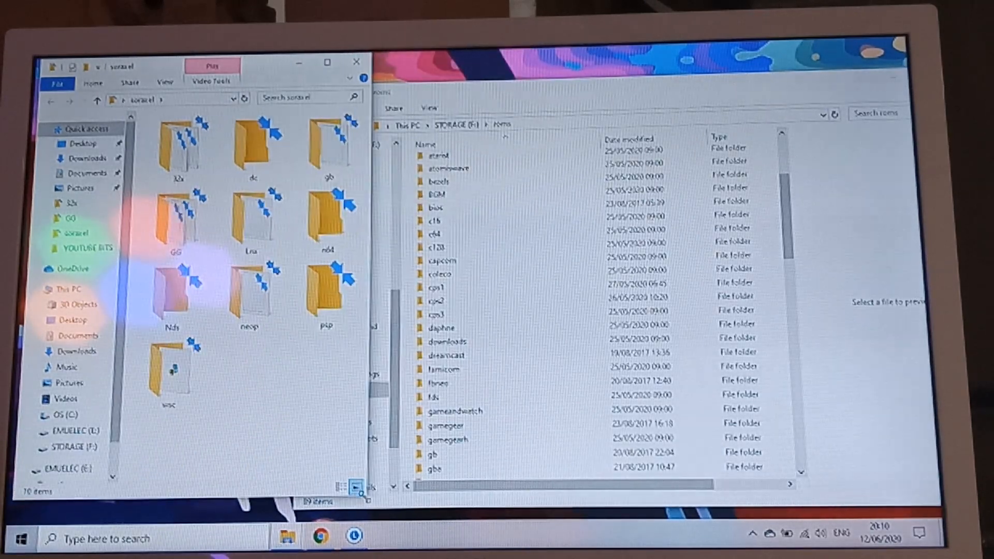
Copy the NBA Jam Tournament Edition and Spider-Man - Web of Fire .32x files from the 32x folder
left_click(180, 143)
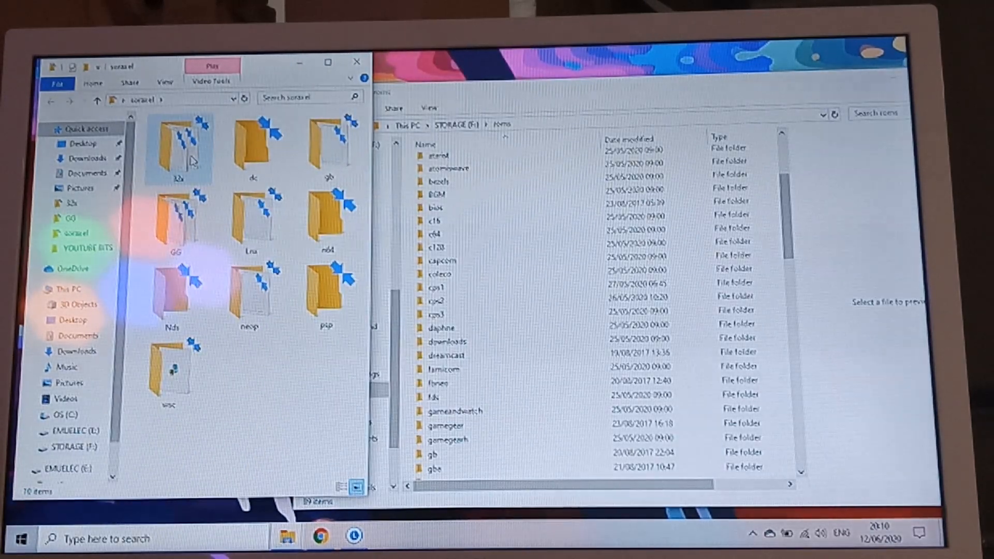
double_click(179, 143)
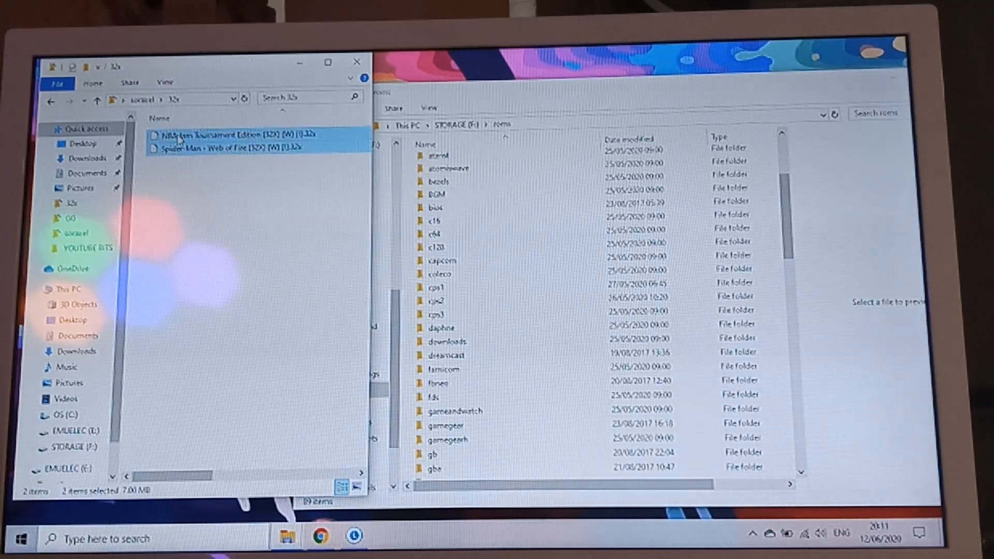
mouse_move(363, 263)
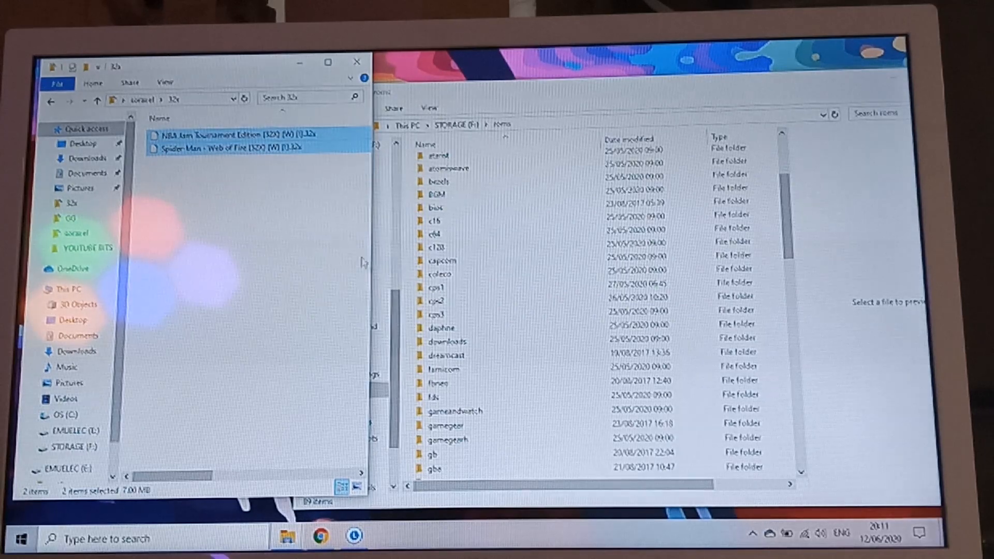
mouse_move(304, 148)
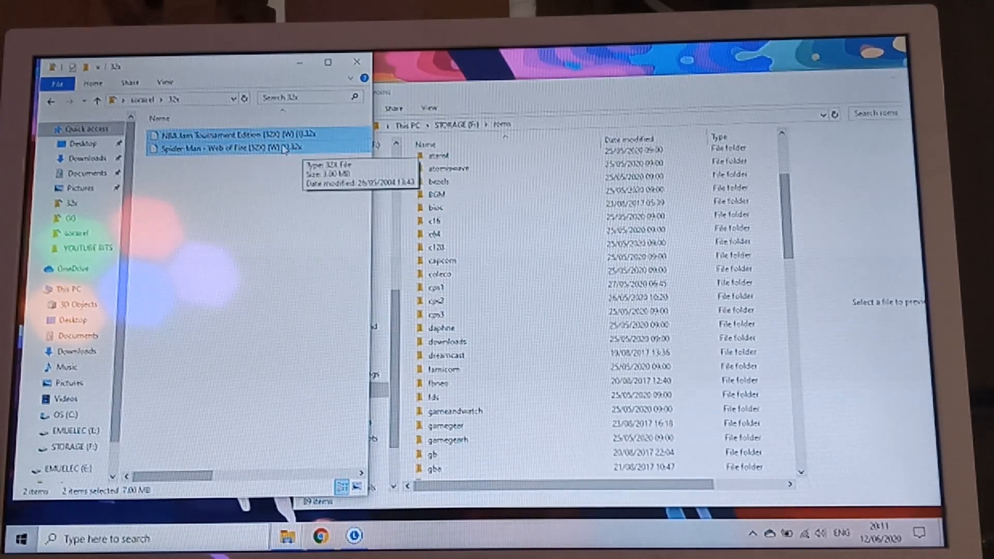
right_click(221, 148)
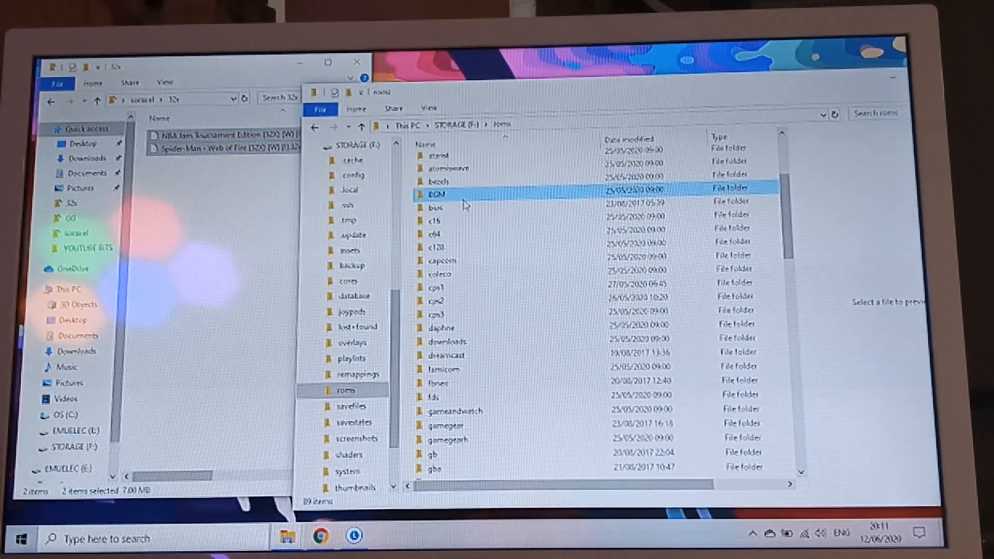
left_click(436, 207)
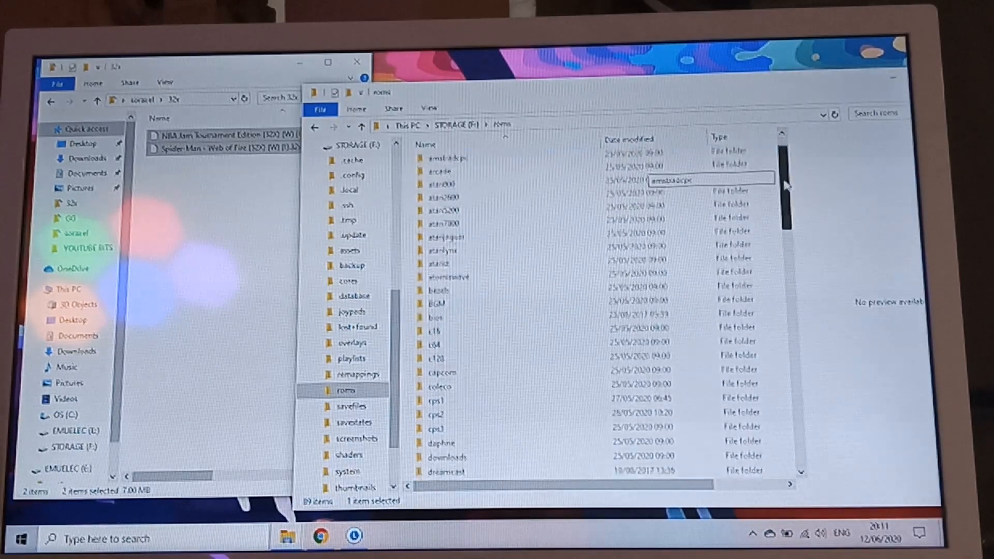
scroll("down", 3)
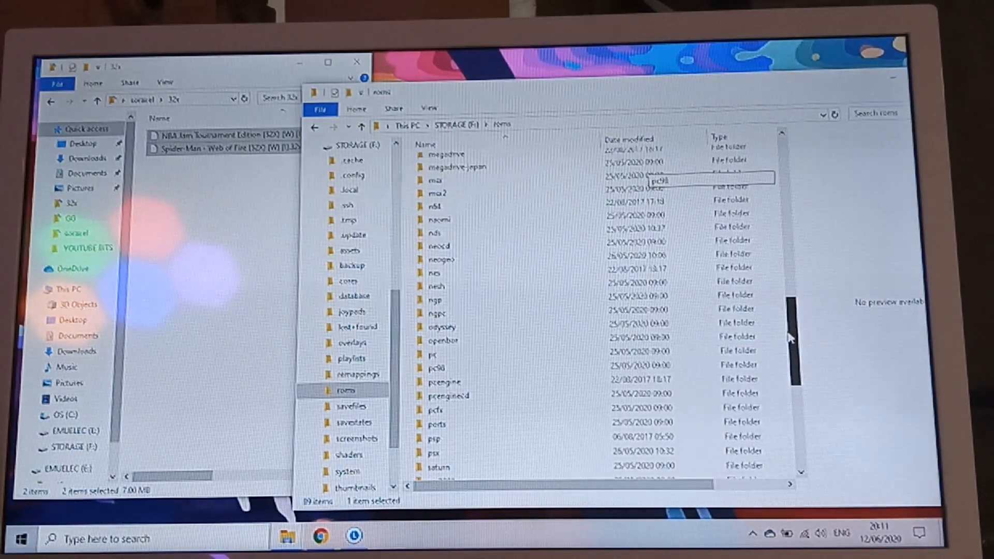
scroll("down", 3)
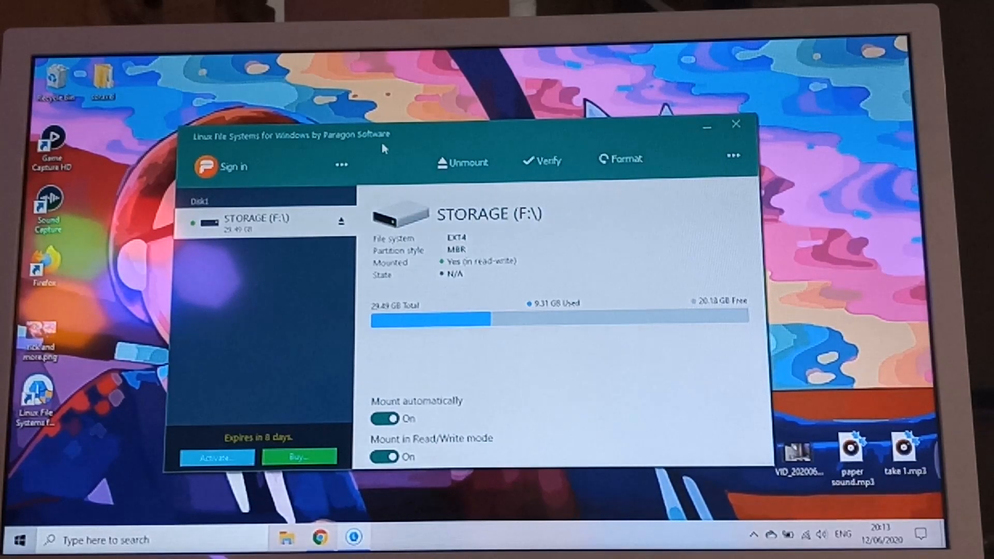
mouse_move(406, 154)
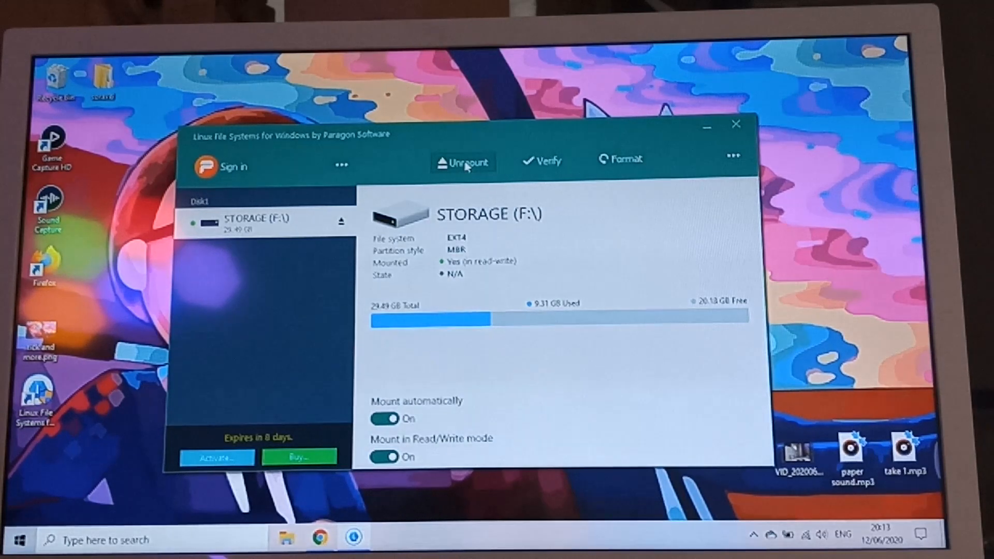
Unmount the STORAGE (F:) ext4 volume so it shows Mounted: No
left_click(464, 163)
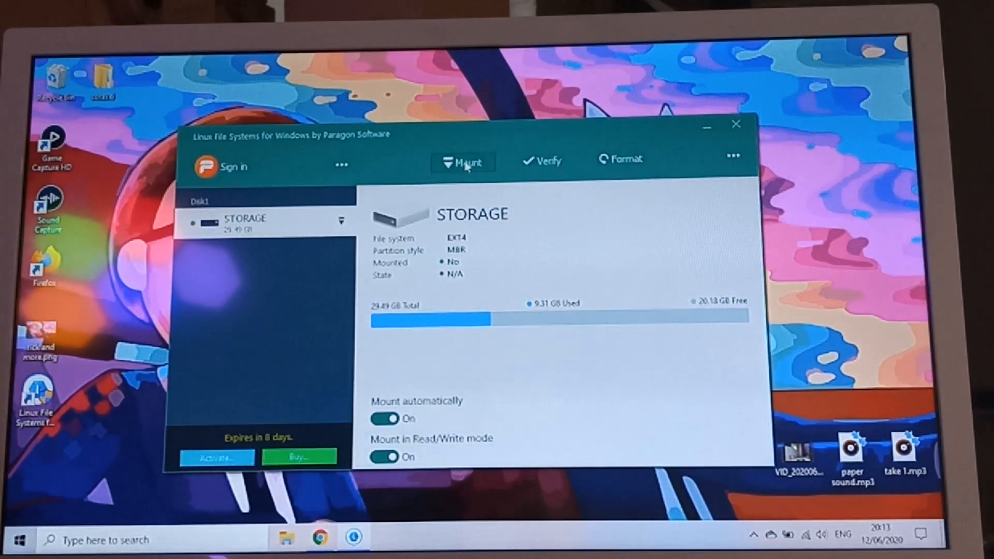